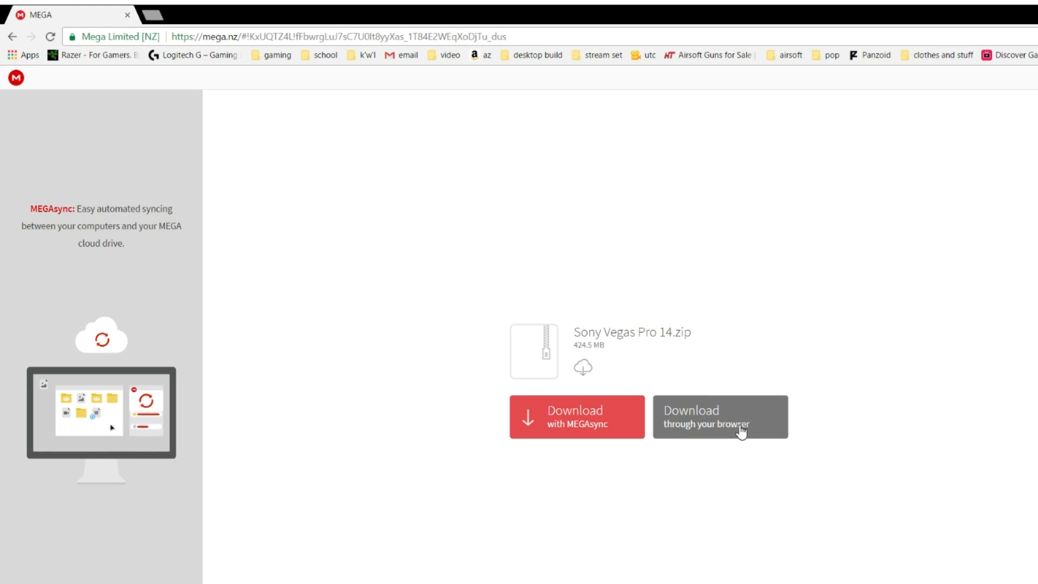
- Download the 424.5 MB Sony Vegas Pro 14 zip from MEGA through the browser
click(720, 417)
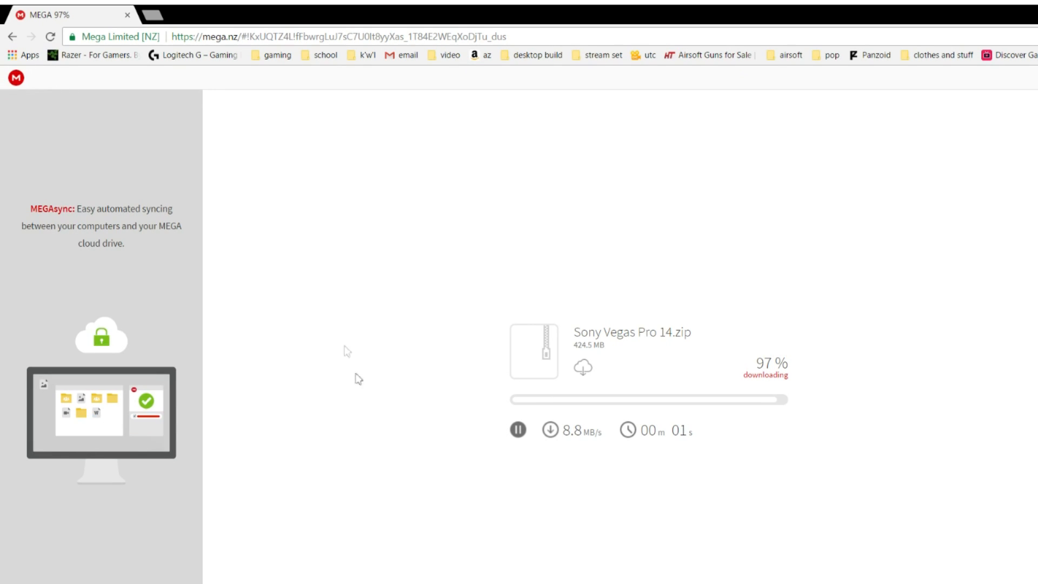
mouse_move(797, 427)
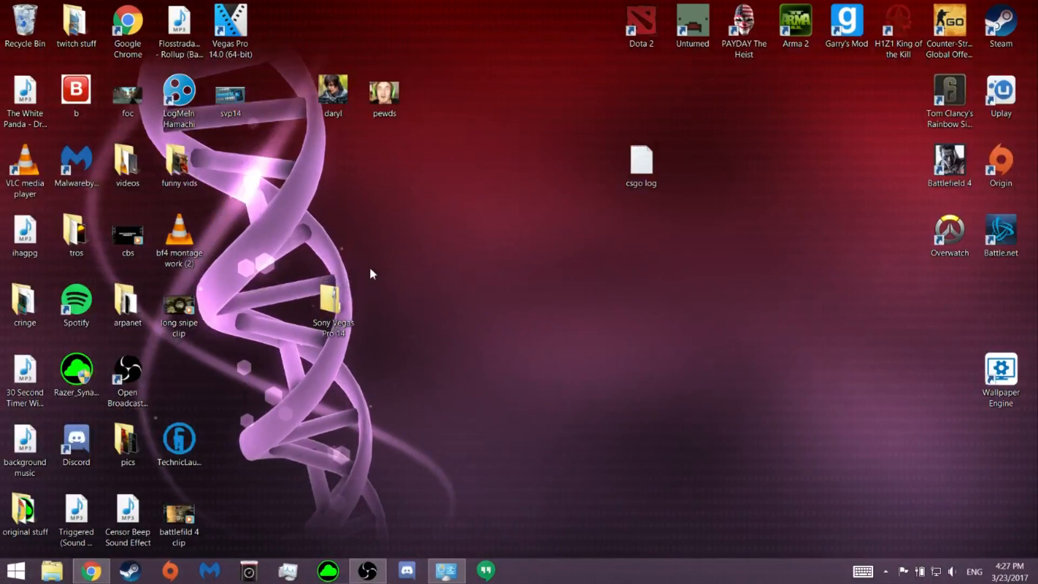
- Drag the Sony Vegas Pro 14 zip rightward on the desktop and open it
click(333, 296)
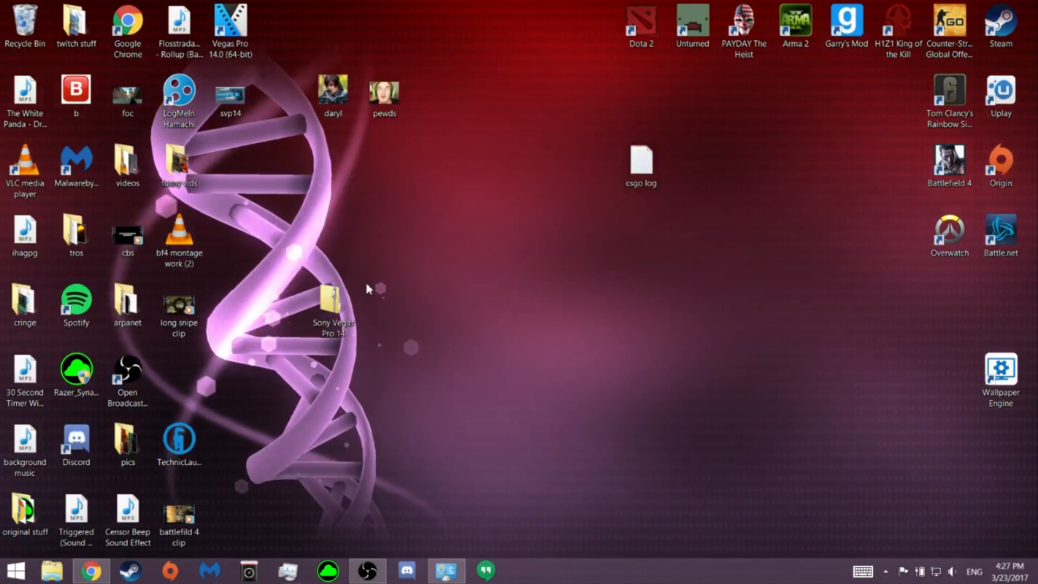
click(334, 298)
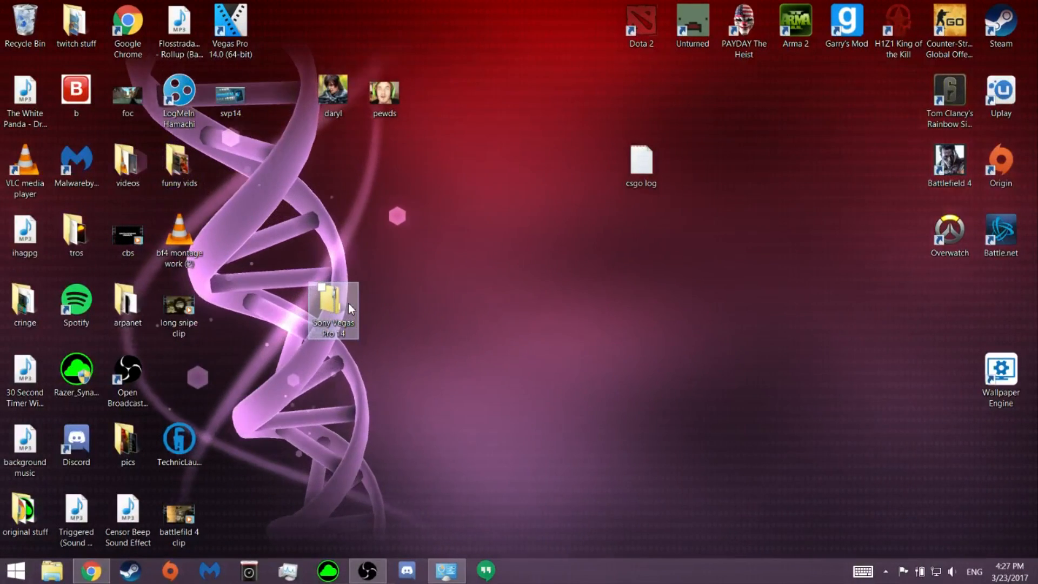
drag(333, 308, 590, 367)
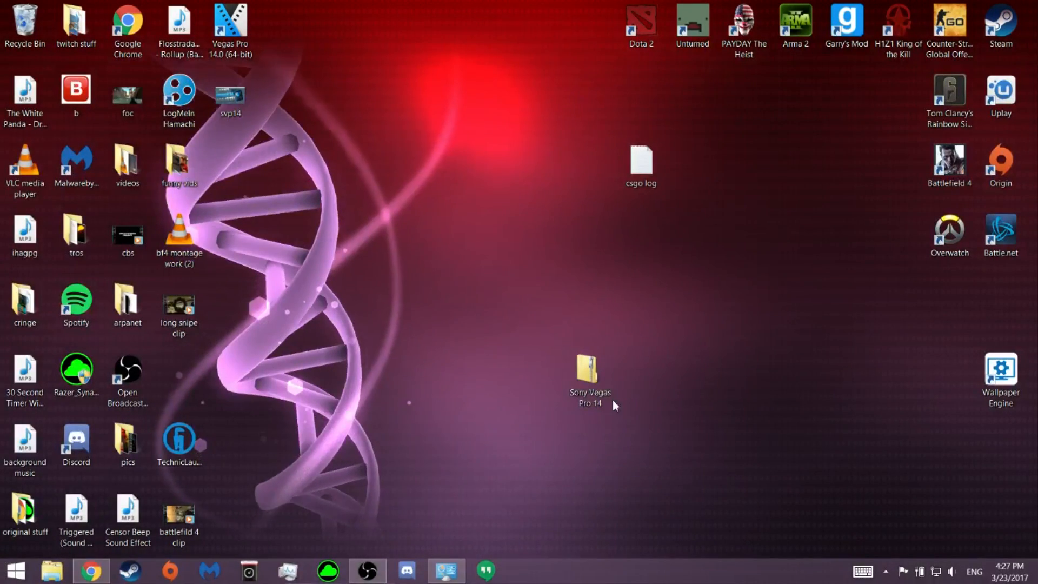
double_click(589, 371)
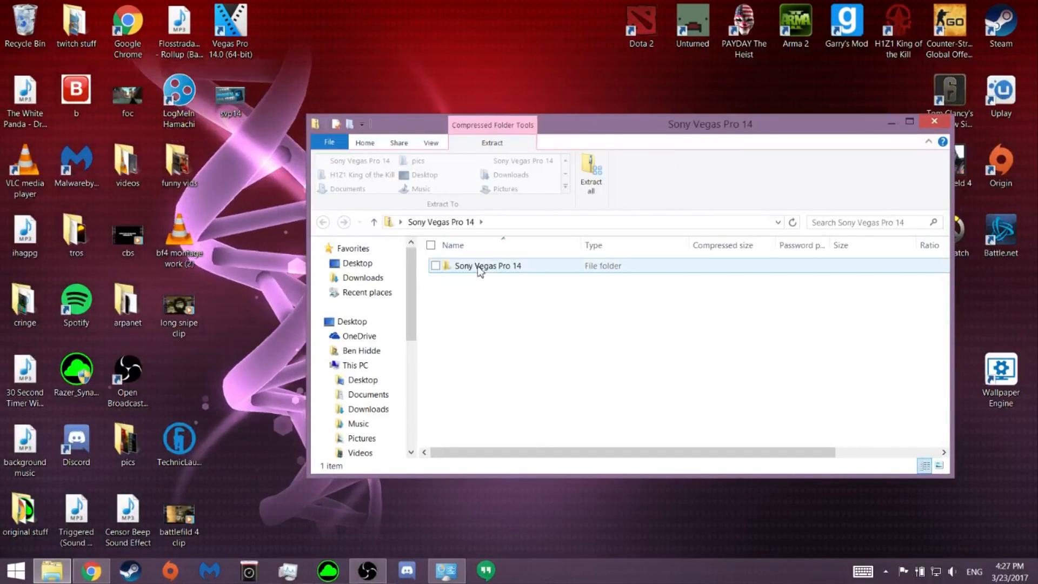
- Run Sony Vegas Pro 14.0.0.161 from the archive's inner folder without extracting
double_click(487, 266)
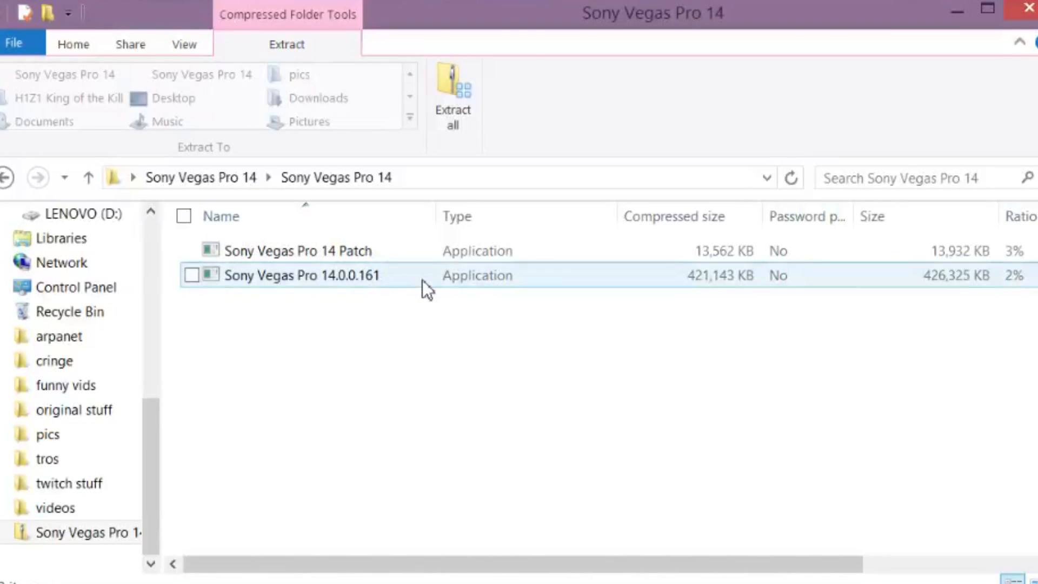
double_click(302, 274)
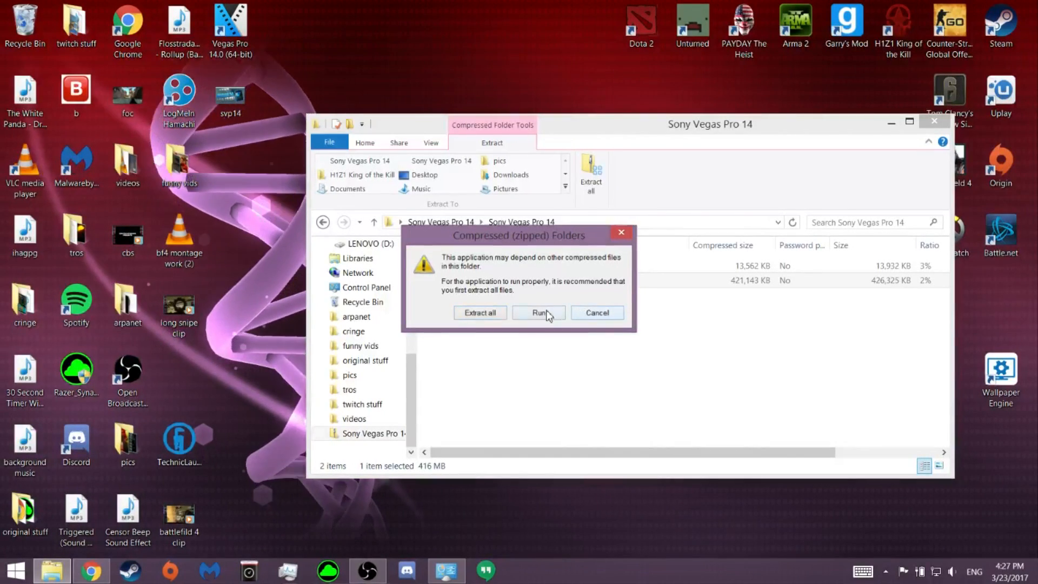
click(537, 312)
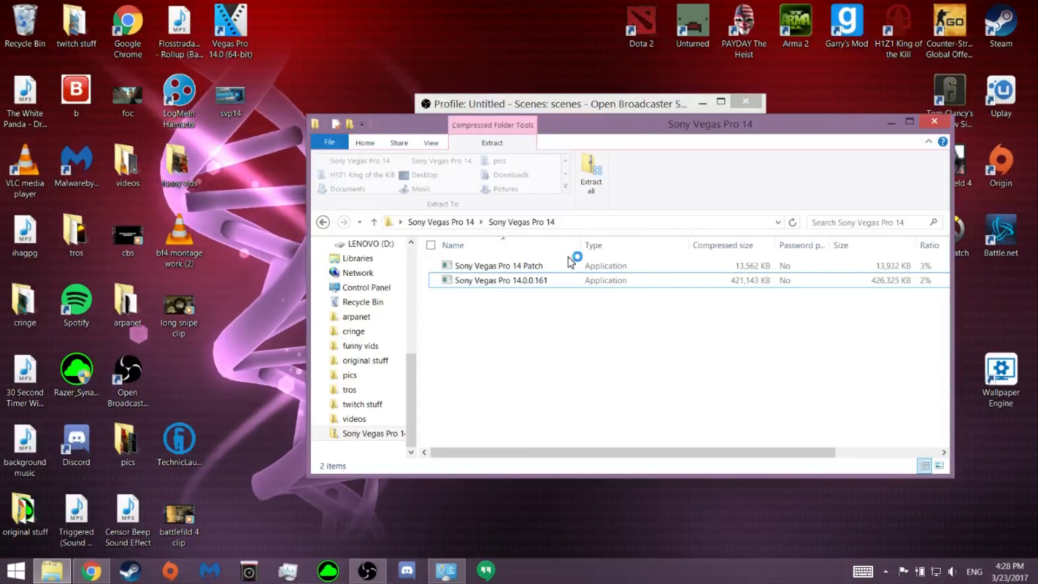
click(582, 324)
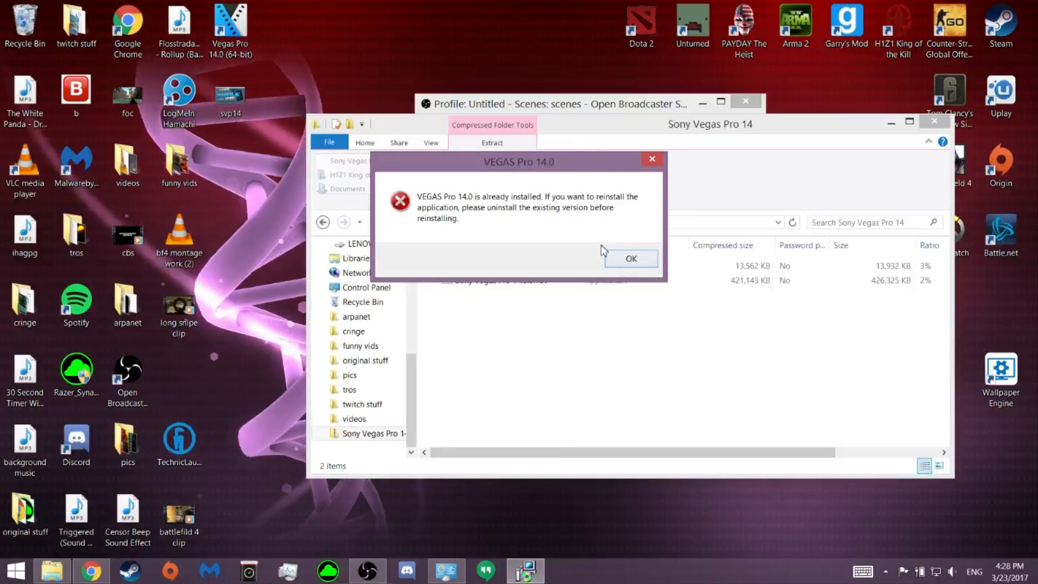
- Dismiss the VEGAS Pro 14.0 already-installed message and start the Sony Vegas Pro 14 Patch
click(630, 258)
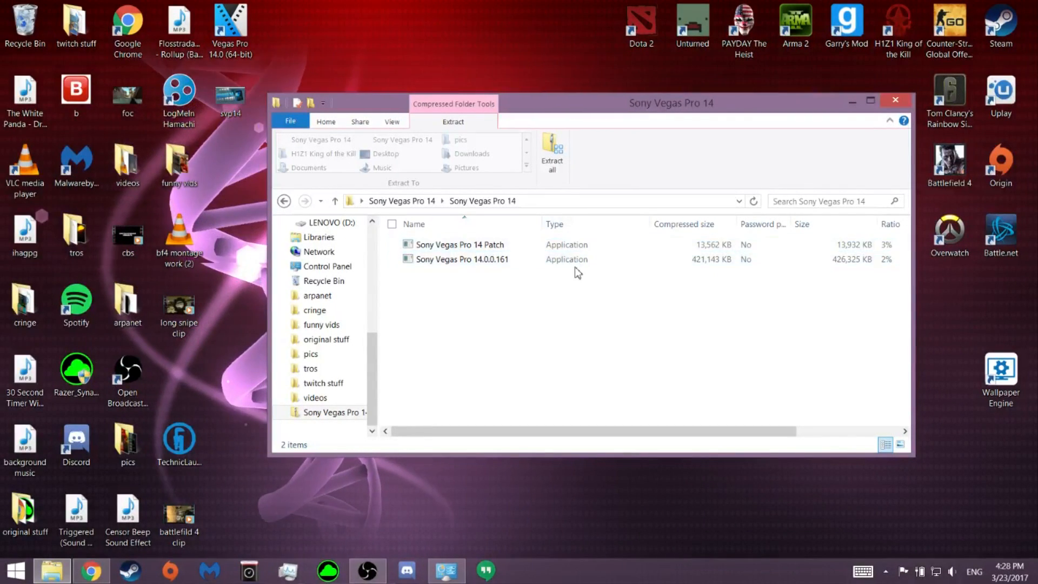
click(463, 259)
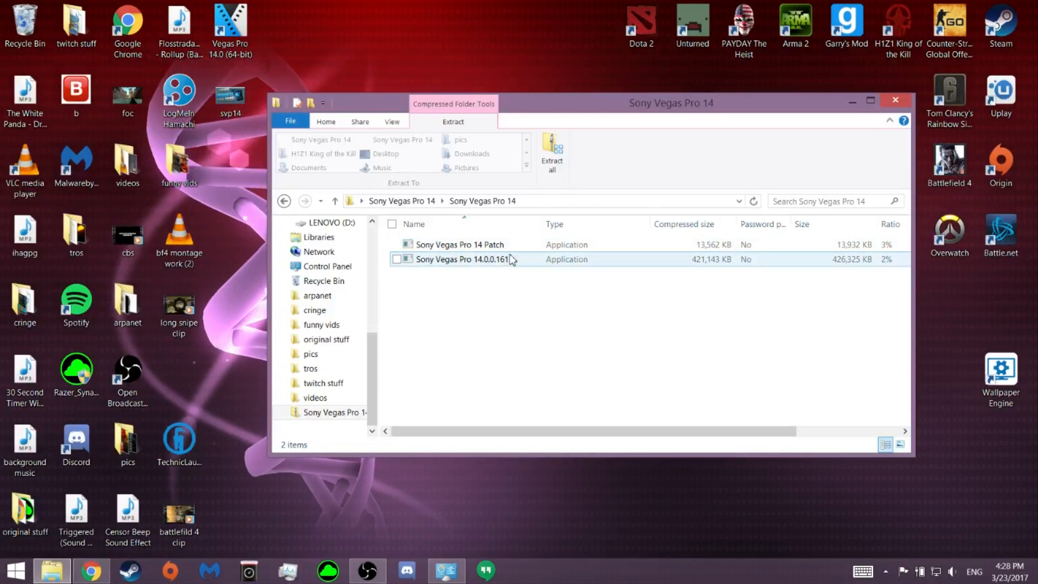
double_click(458, 244)
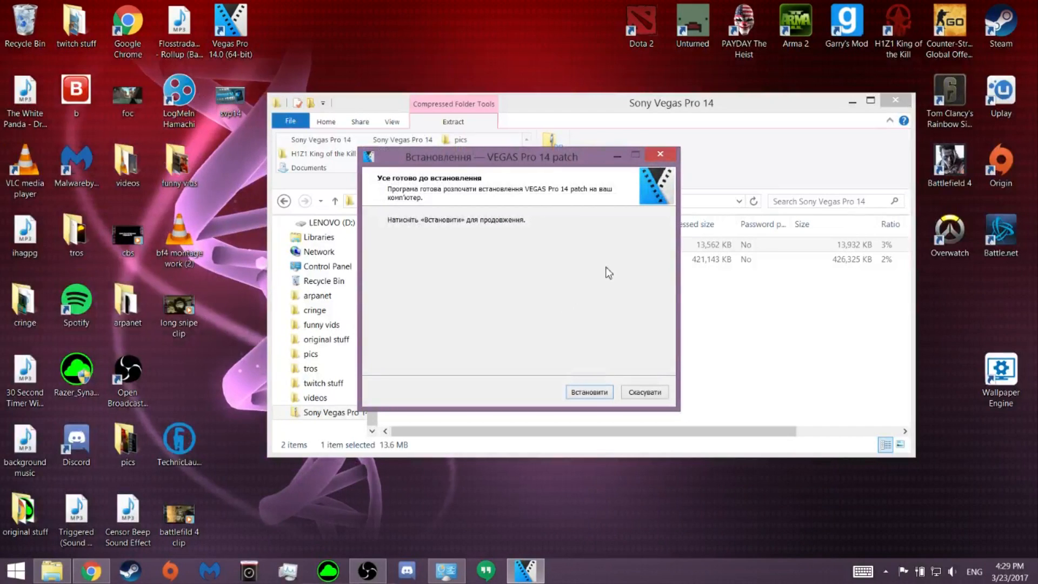
mouse_move(553, 195)
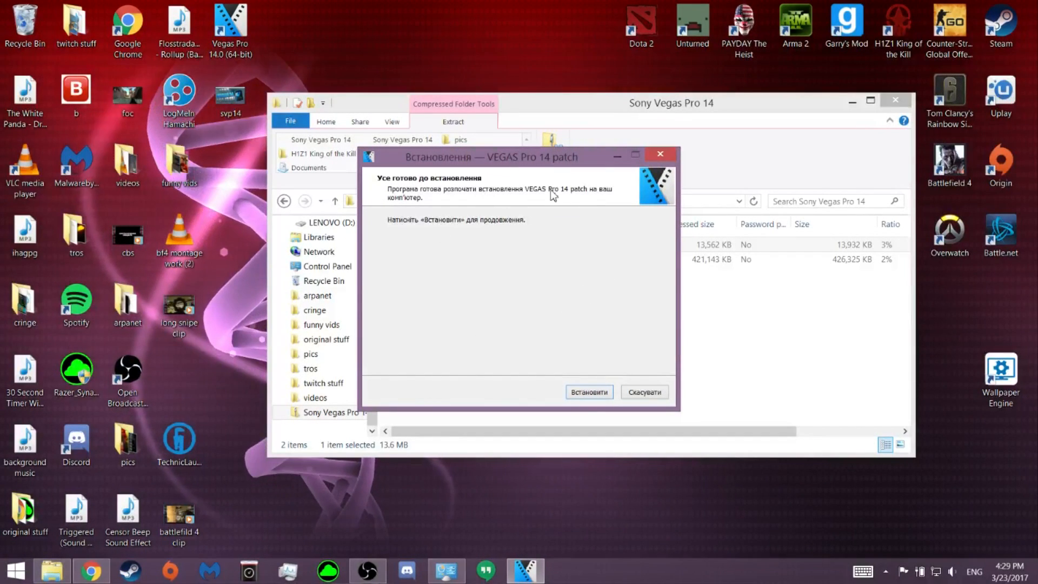
mouse_move(602, 401)
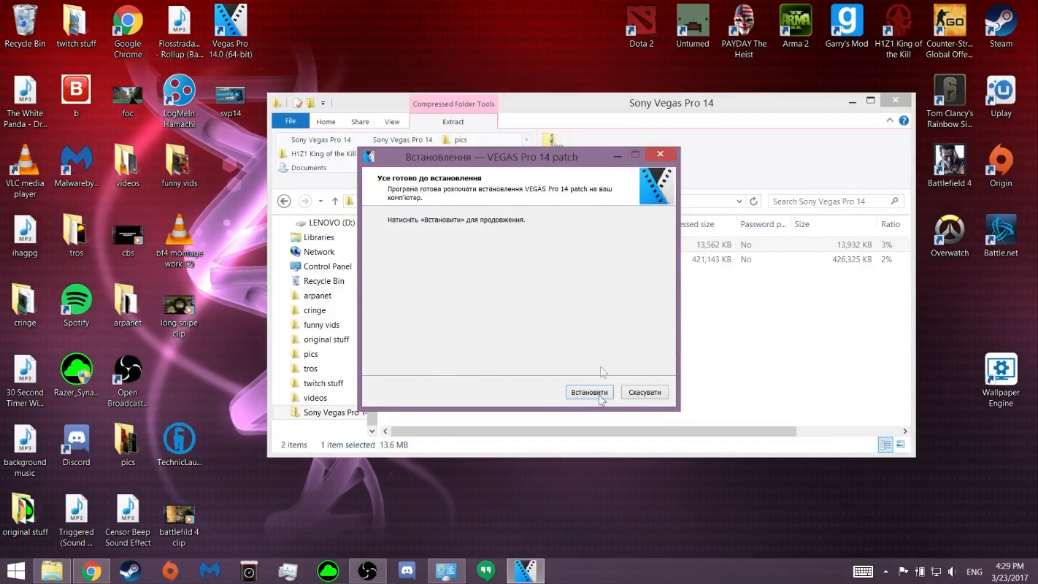
- Install the patch via Встановити and Готово, then launch Vegas Pro 14.0 (64-bit)
click(588, 392)
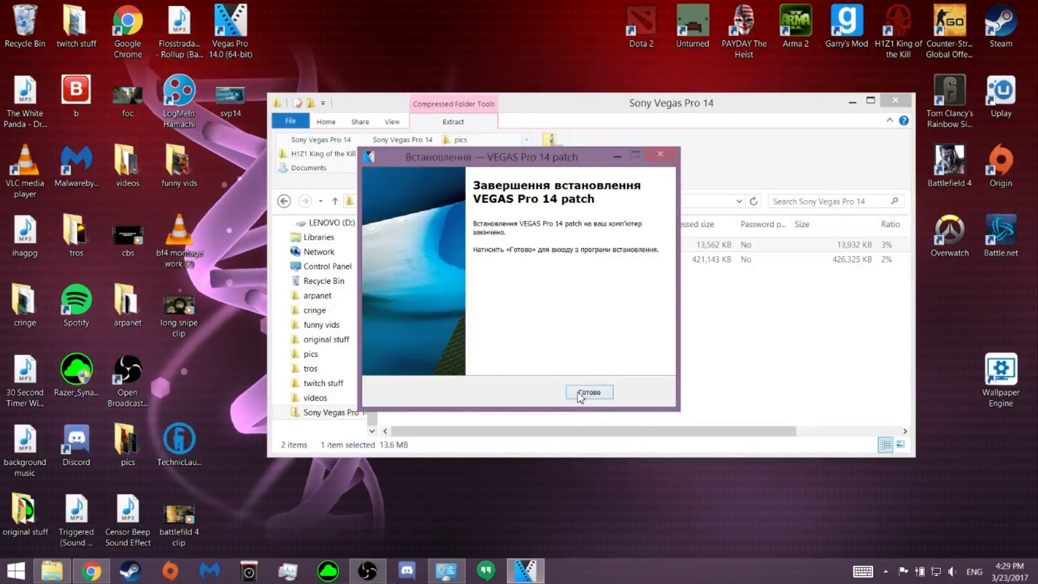
click(587, 391)
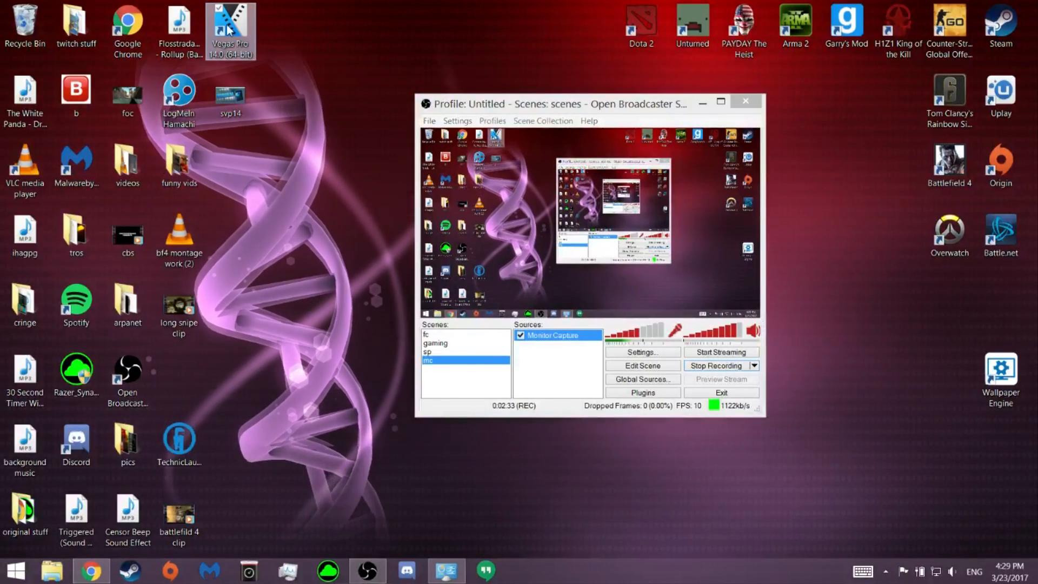
mouse_move(312, 100)
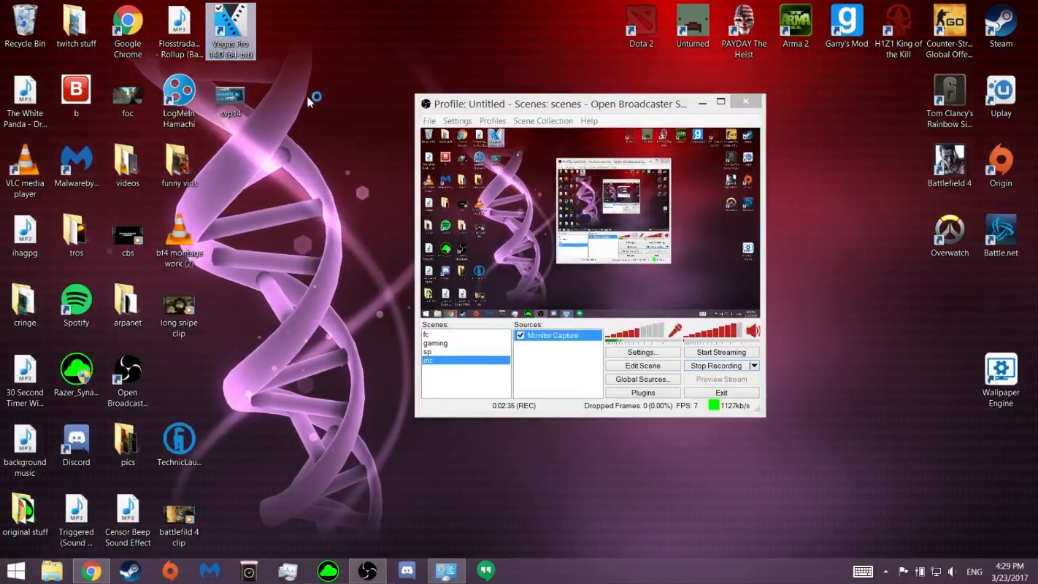
double_click(230, 24)
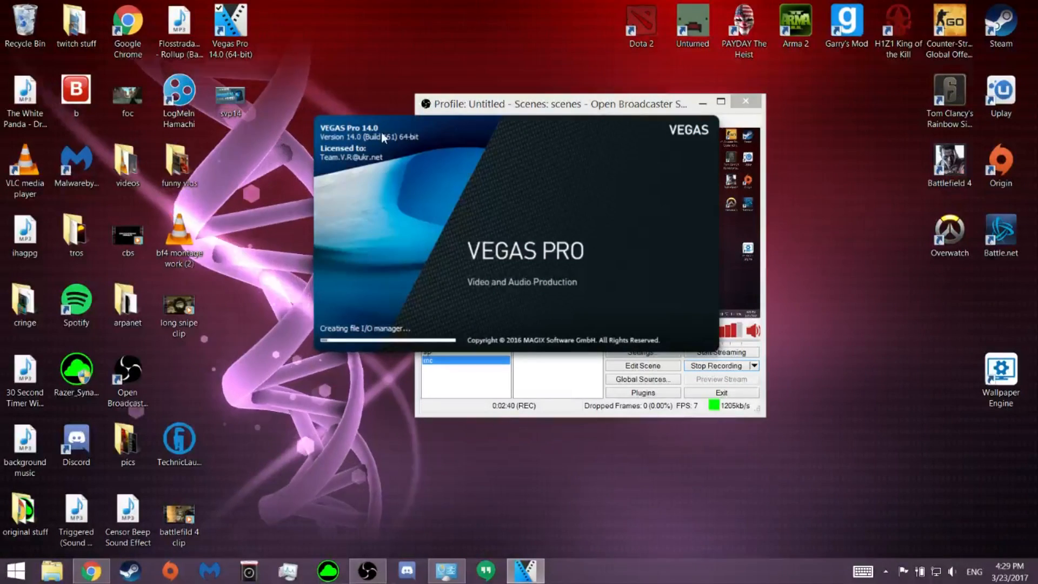